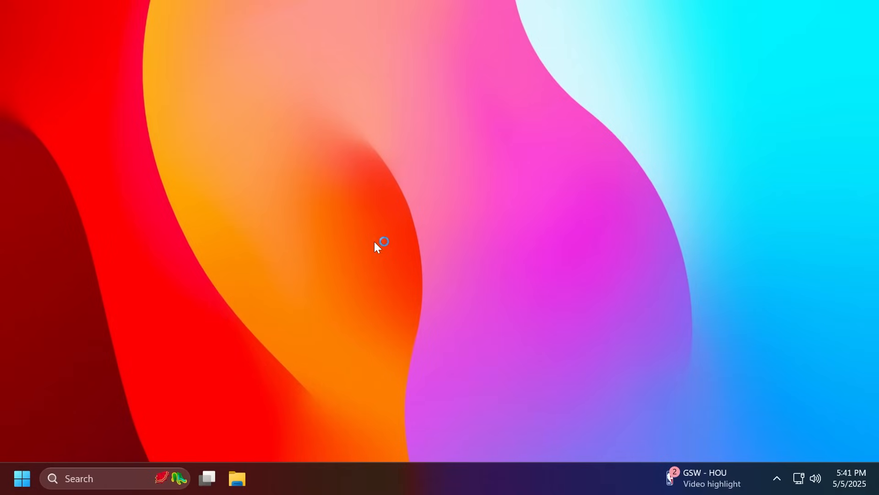
pyautogui.moveTo(515, 250)
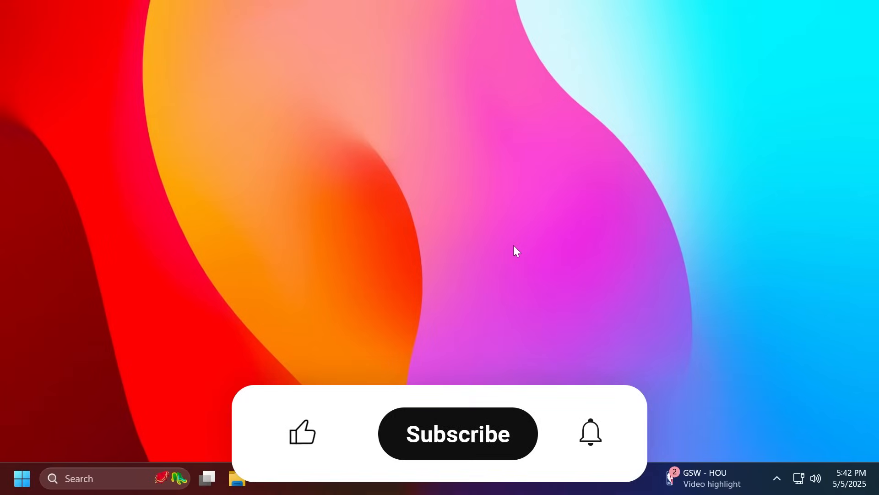
# Scroll past the 24H2 status box and read down through the Known issues table rows.
pyautogui.click(302, 431)
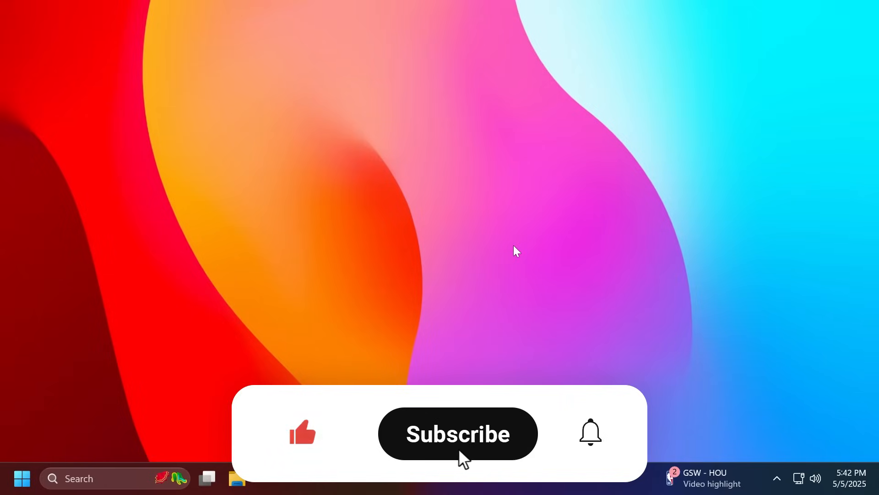
pyautogui.click(457, 433)
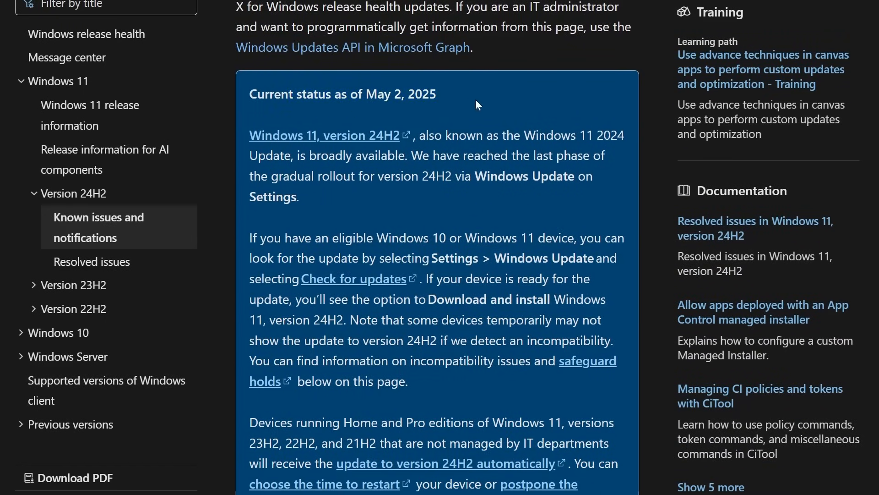
pyautogui.moveTo(460, 203)
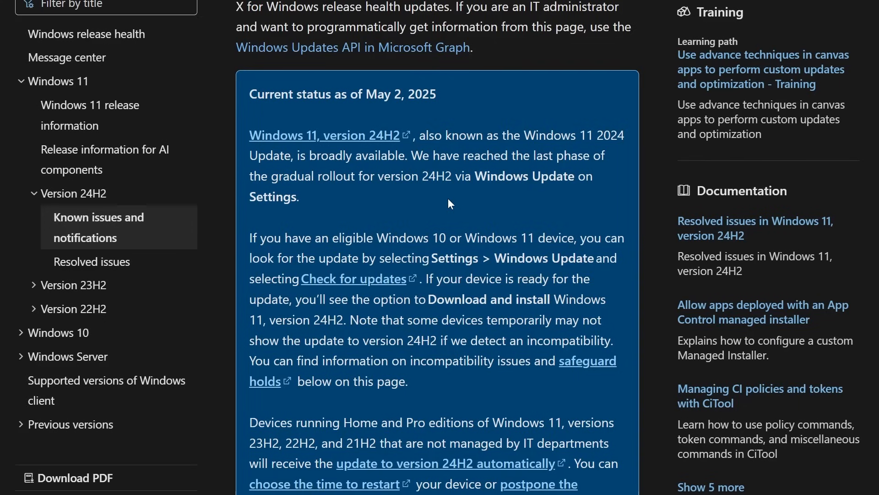
pyautogui.scroll(-3)
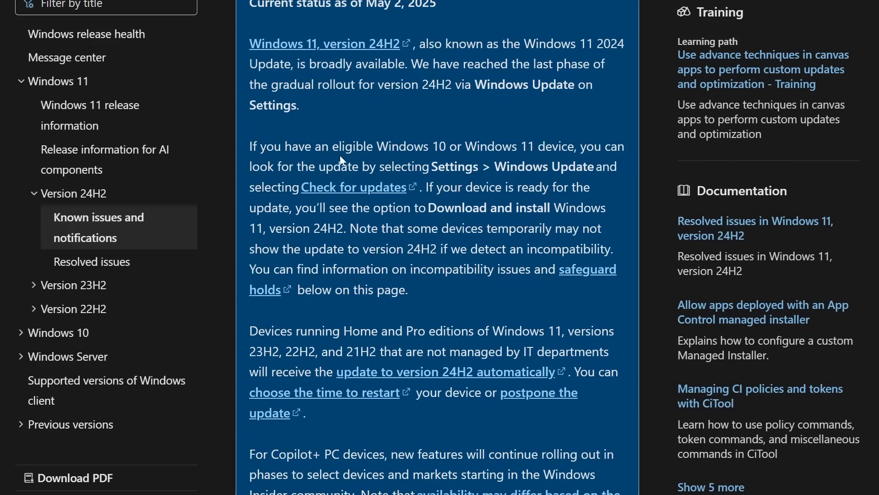
pyautogui.moveTo(458, 228)
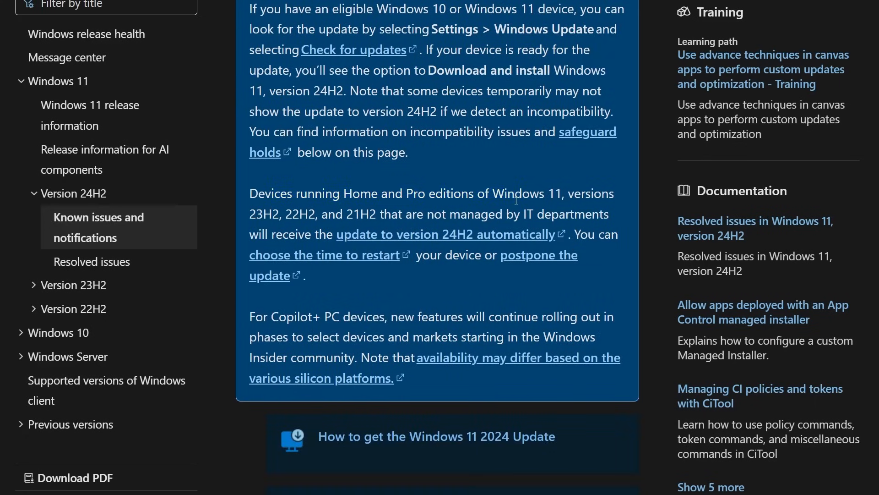
pyautogui.moveTo(400, 165)
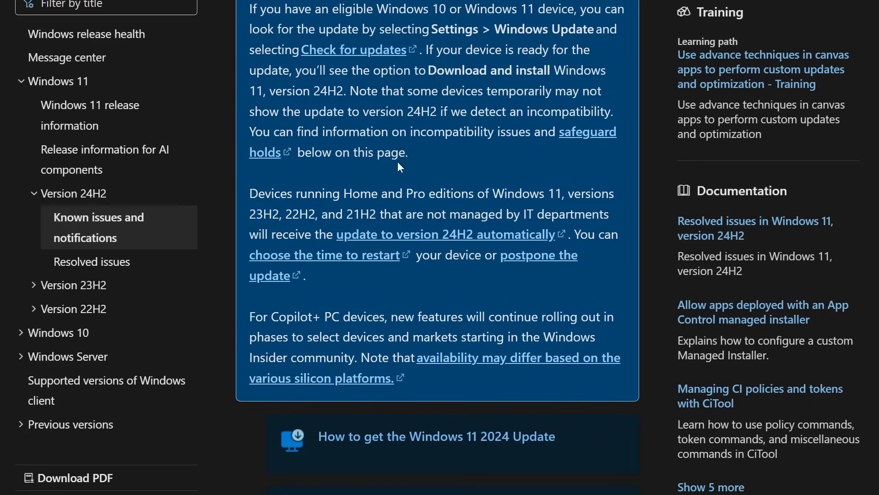
pyautogui.moveTo(397, 214); pyautogui.dragTo(566, 214)
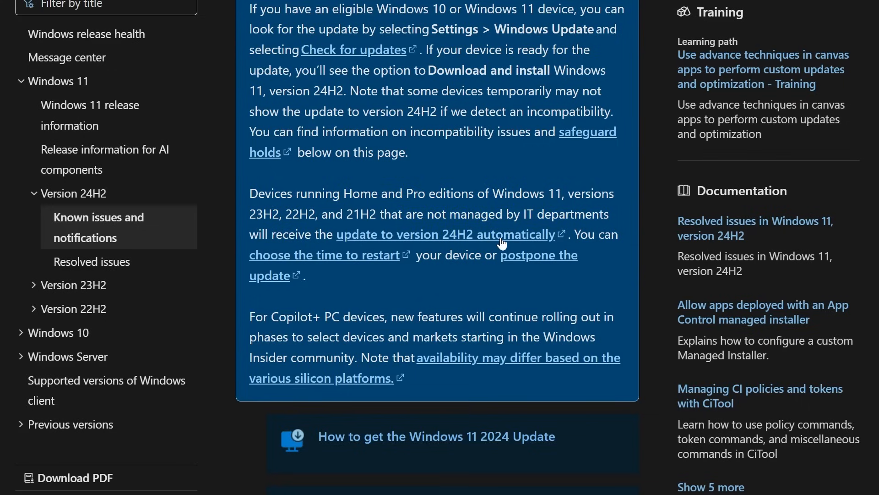
pyautogui.moveTo(464, 214)
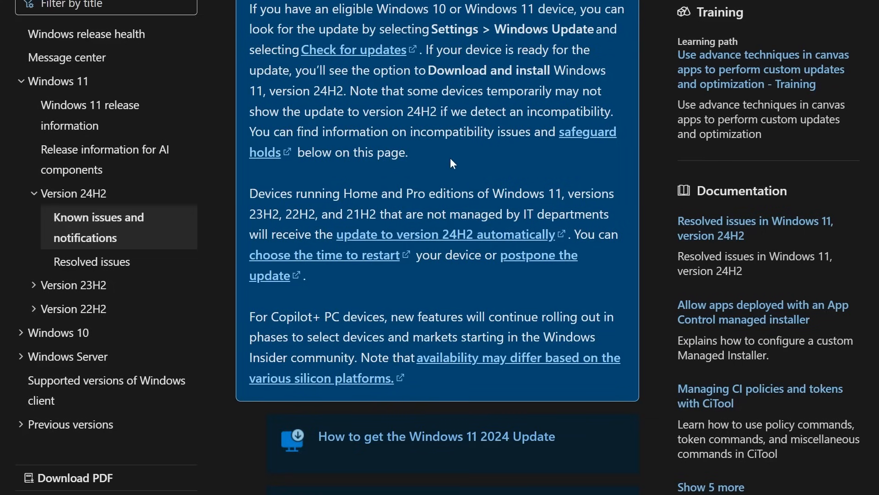
pyautogui.scroll(-3)
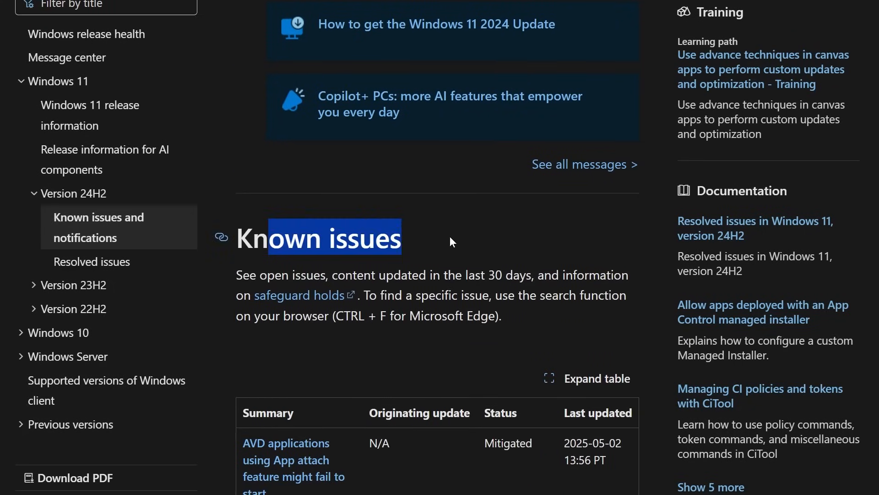
pyautogui.scroll(-3)
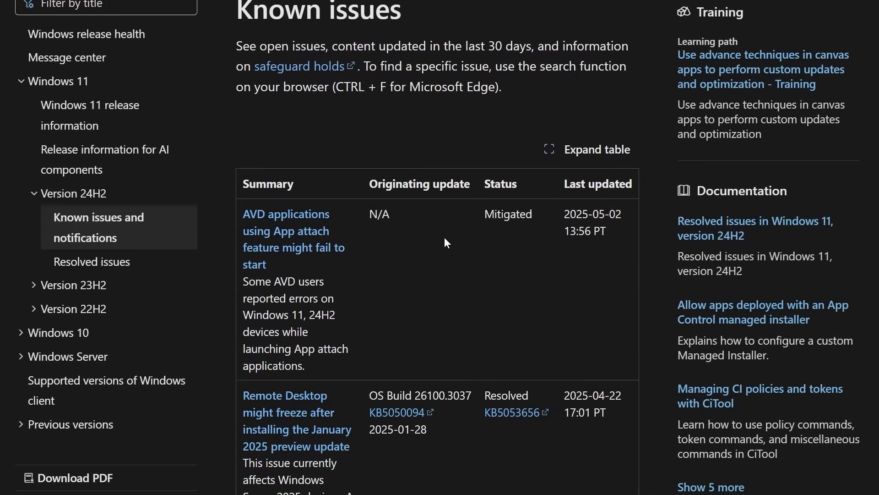
pyautogui.scroll(-3)
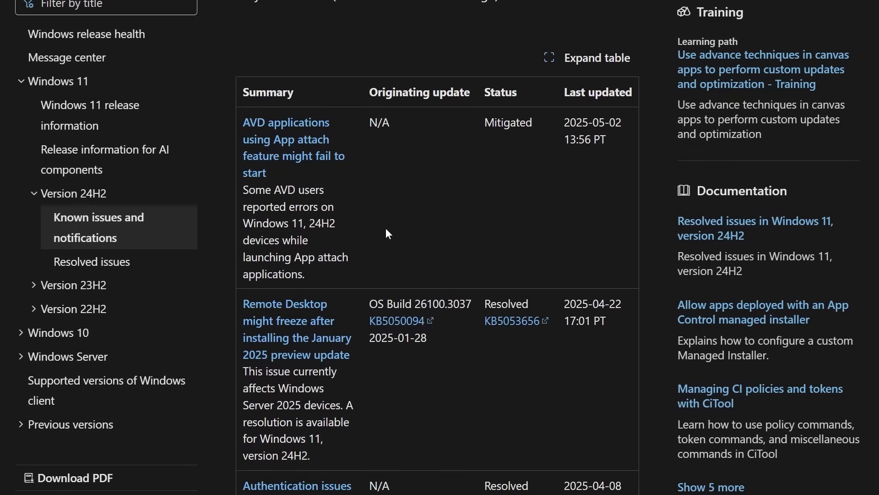
pyautogui.scroll(-3)
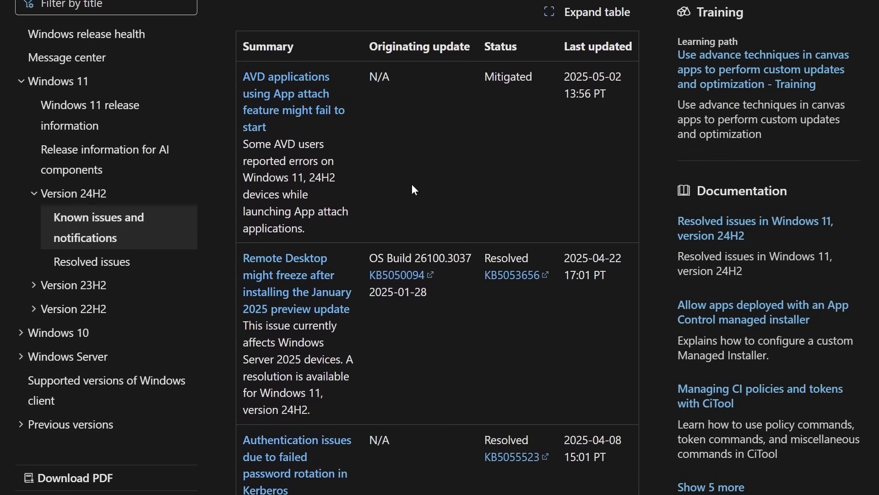
pyautogui.scroll(-3)
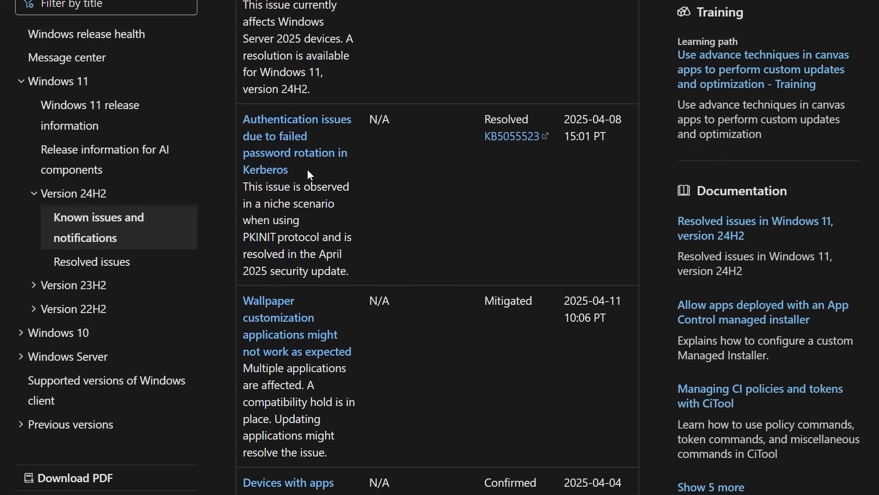
pyautogui.moveTo(367, 195)
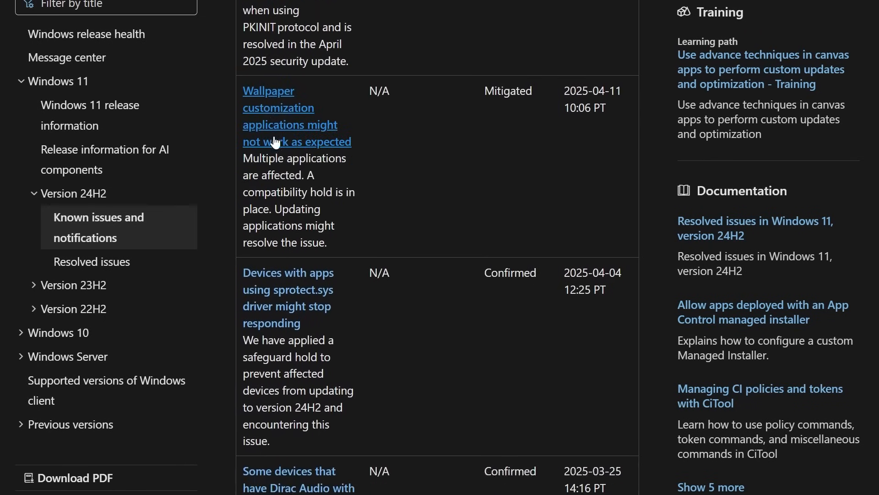
pyautogui.scroll(-3)
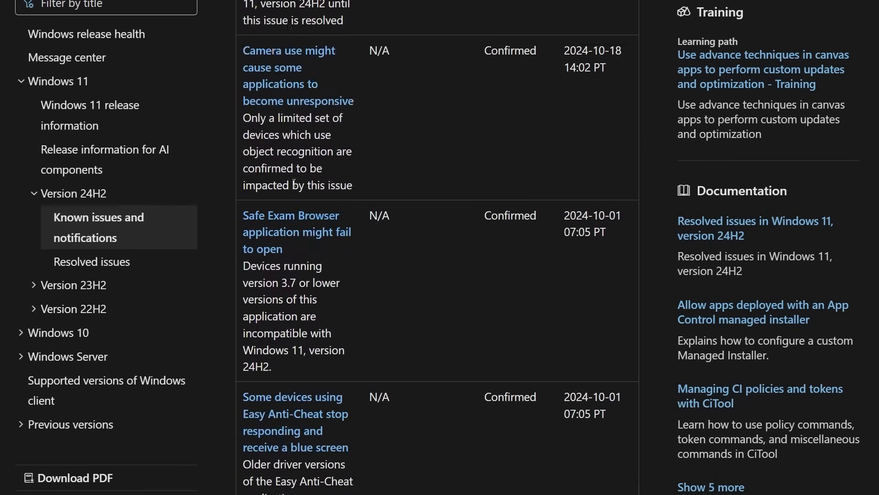
pyautogui.scroll(-3)
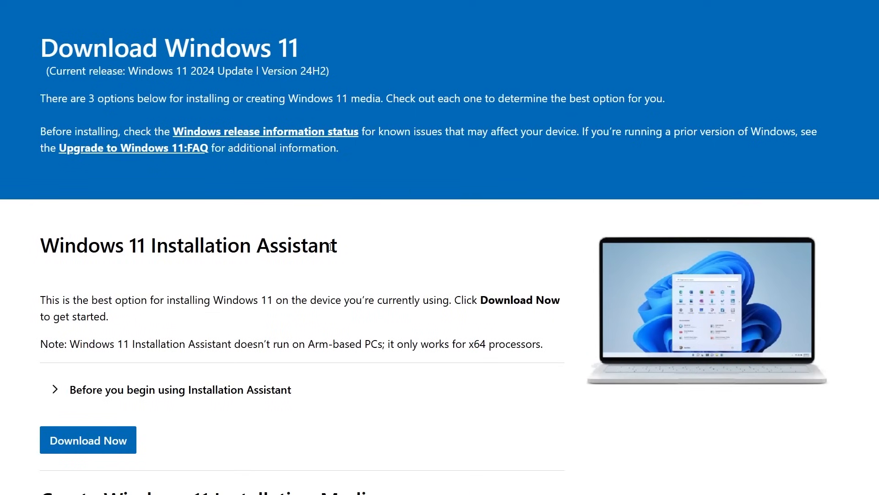
pyautogui.moveTo(407, 258)
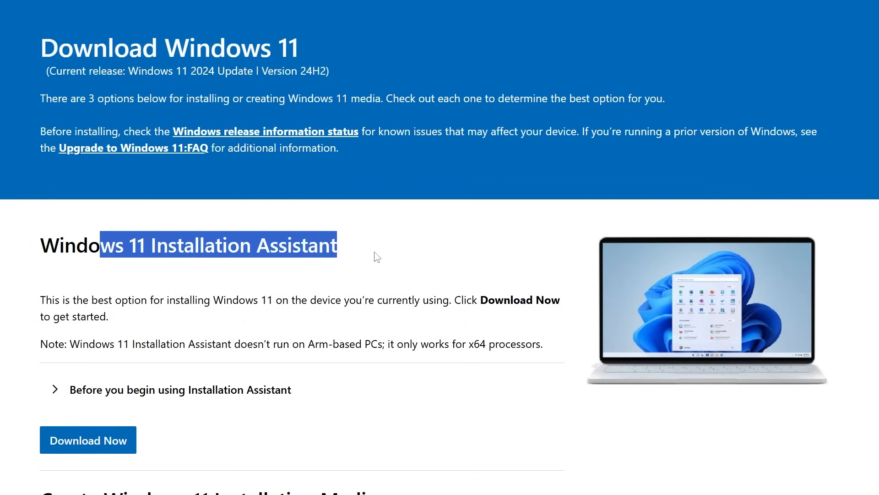
pyautogui.scroll(-3)
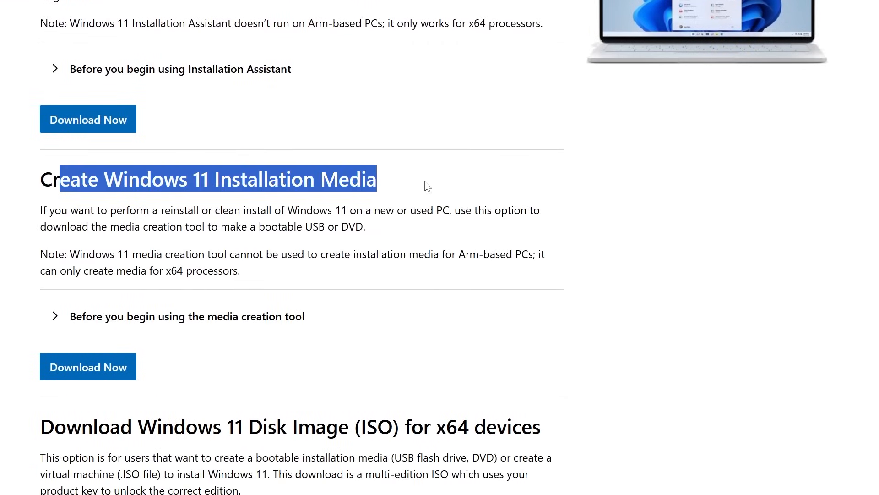
pyautogui.click(424, 185)
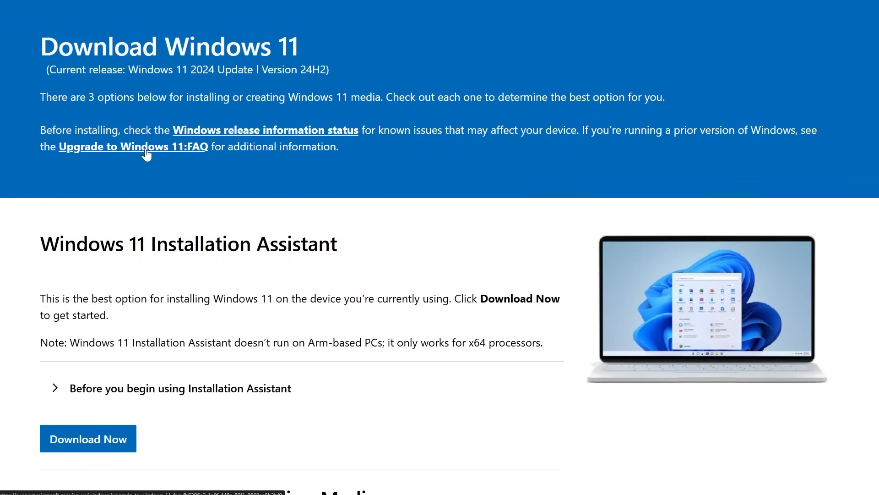
pyautogui.click(132, 146)
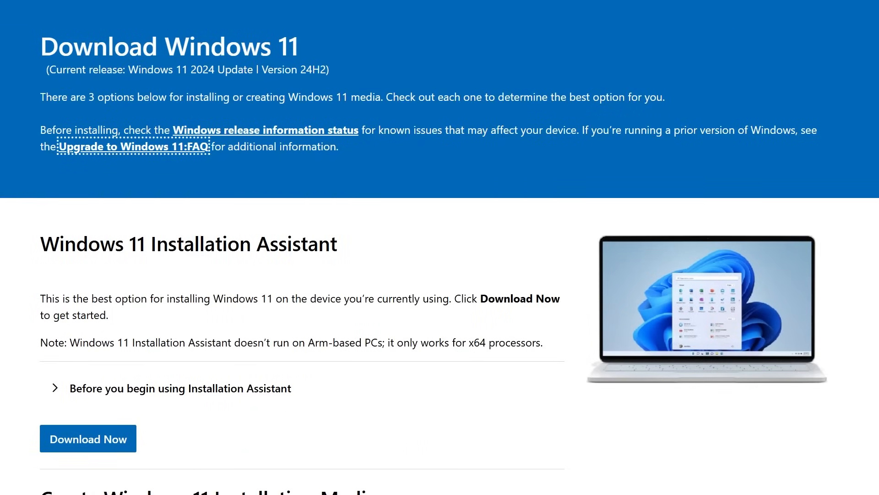
# Follow the 'Upgrade to Windows 11: FAQ' link to the Microsoft Support page.
pyautogui.click(133, 146)
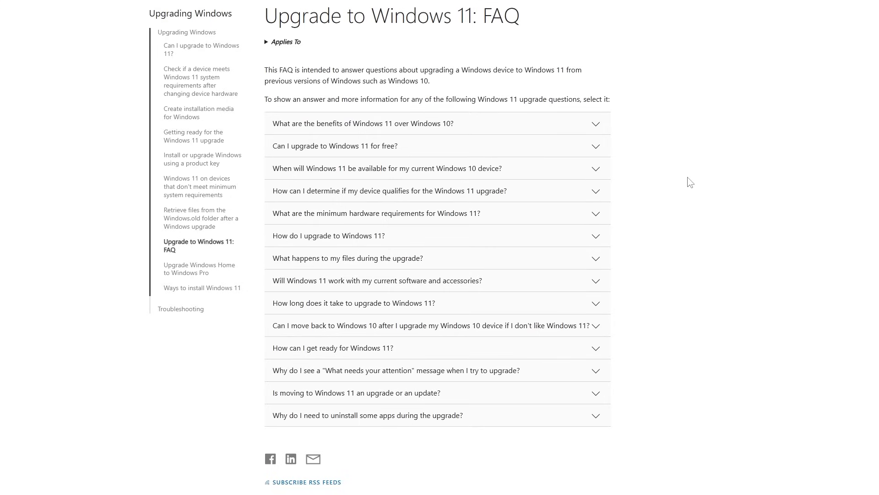
pyautogui.moveTo(644, 198)
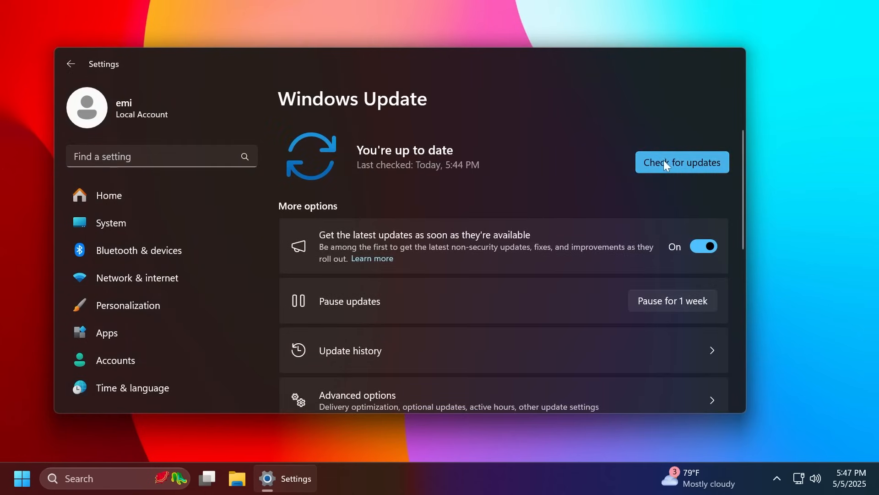
# Run 'Check for updates' in Windows Update to confirm 'You're up to date'.
pyautogui.click(682, 162)
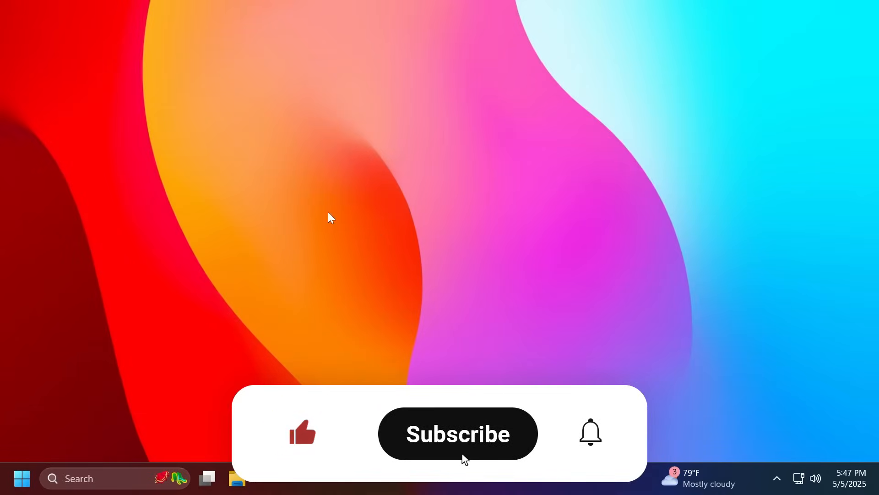
pyautogui.click(457, 433)
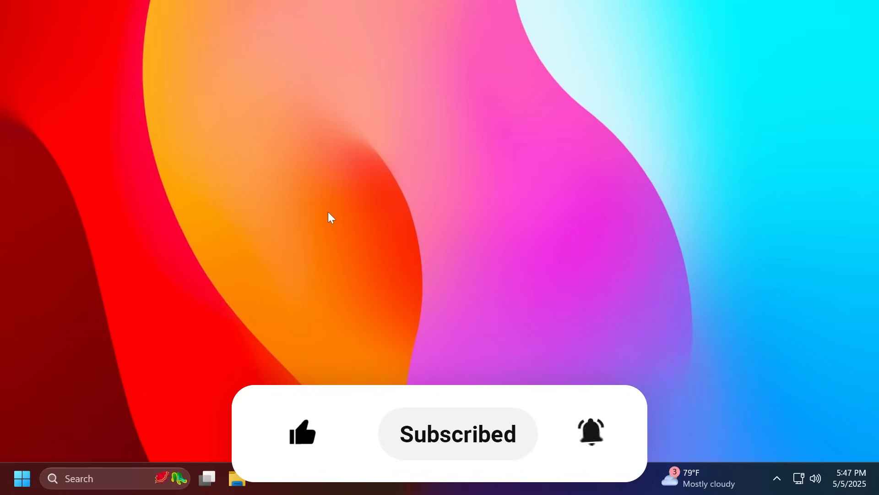